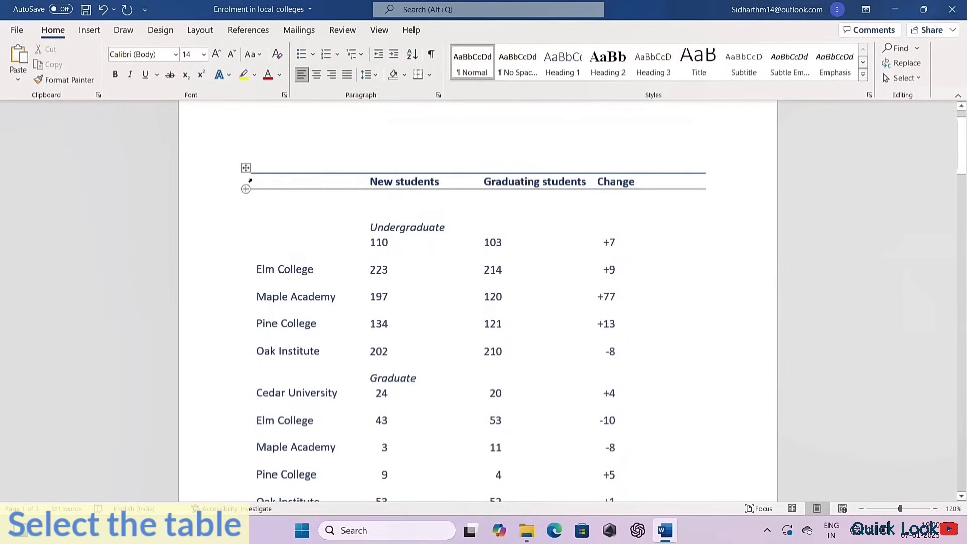
Select the whole enrolment table and bring up Insert Caption from its shortcut menu
left_click(246, 168)
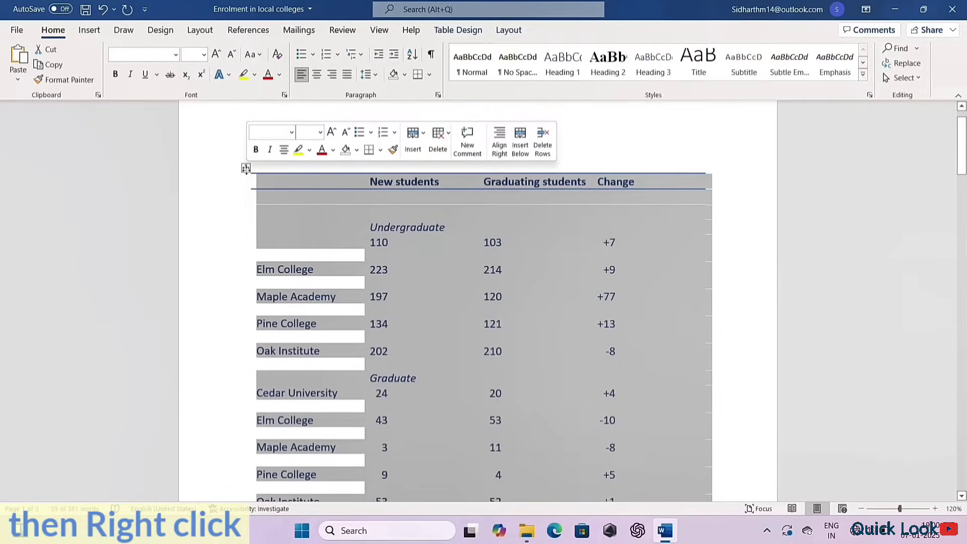
right_click(246, 169)
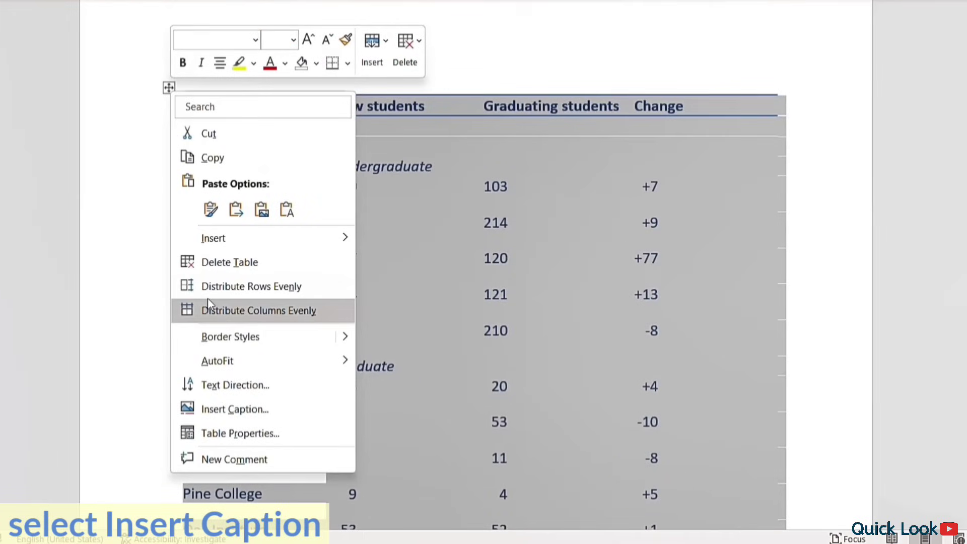
mouse_move(234, 409)
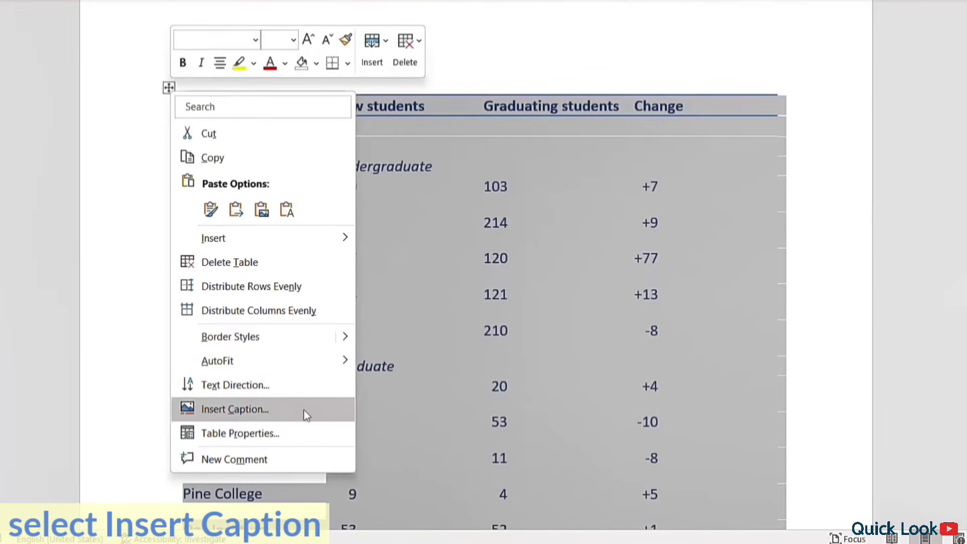
left_click(234, 409)
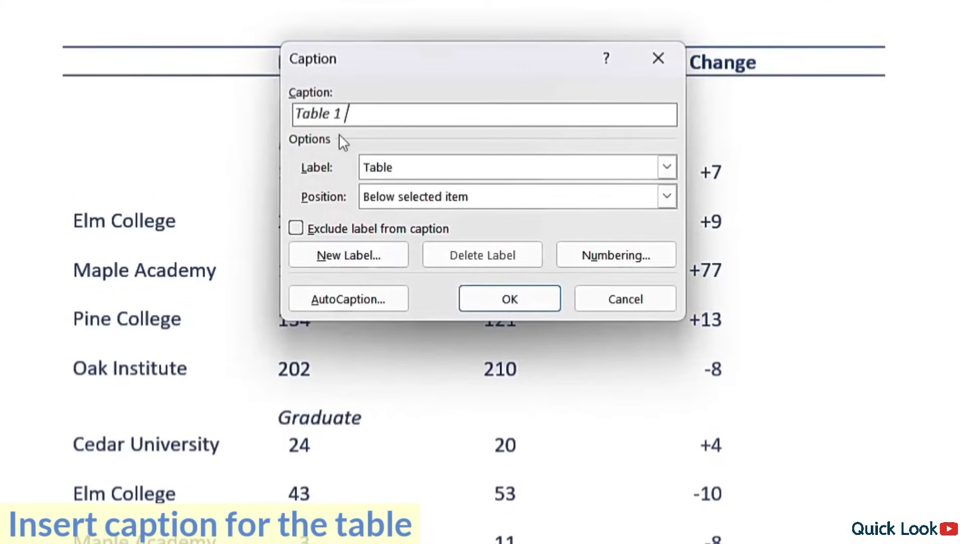
Caption the table 'College Enrolment data of 2023', labelled Table, positioned below the selected item
type("College Enrolment data of 2023")
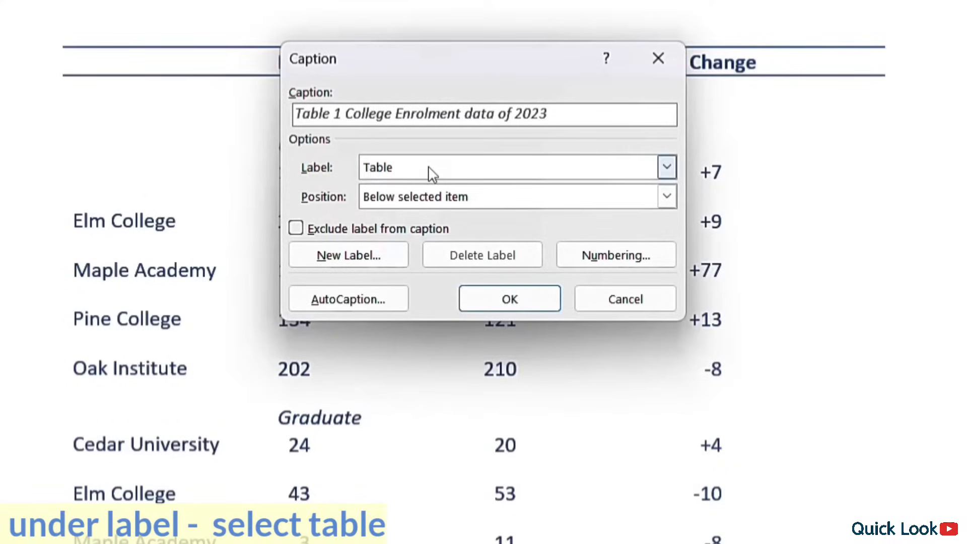
left_click(665, 167)
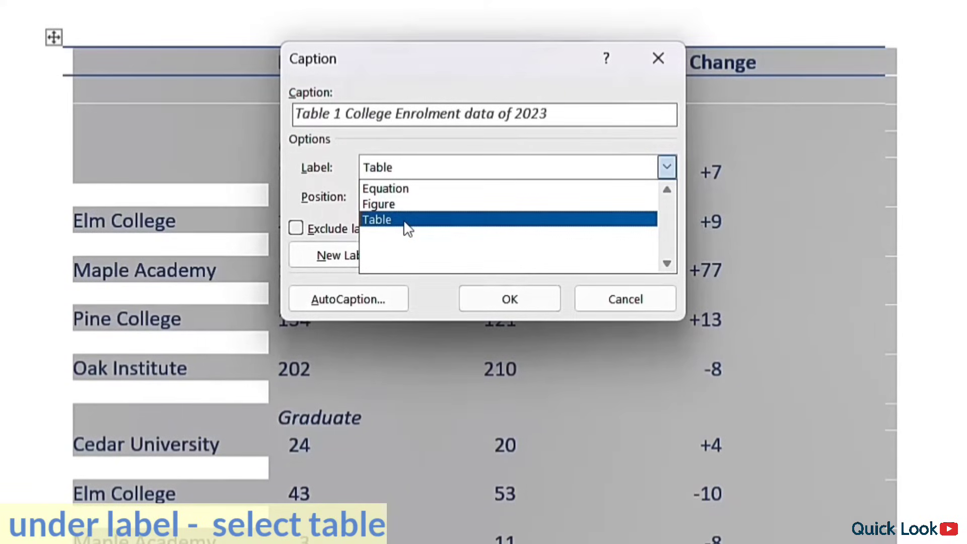
left_click(377, 218)
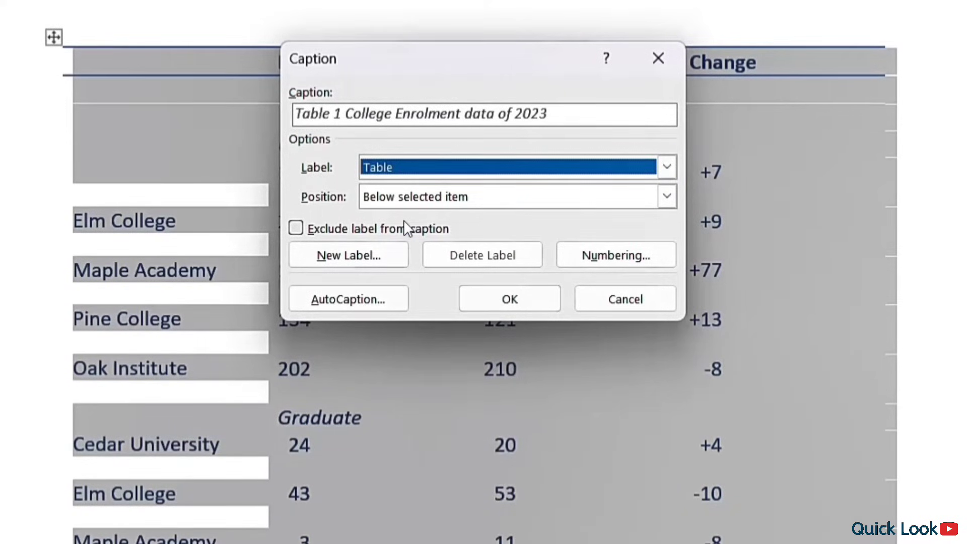
left_click(666, 197)
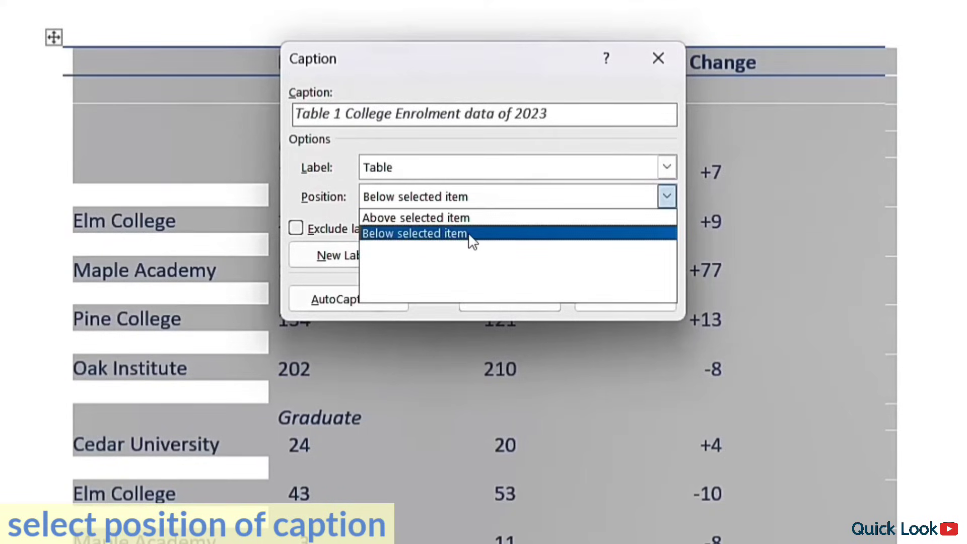
left_click(414, 233)
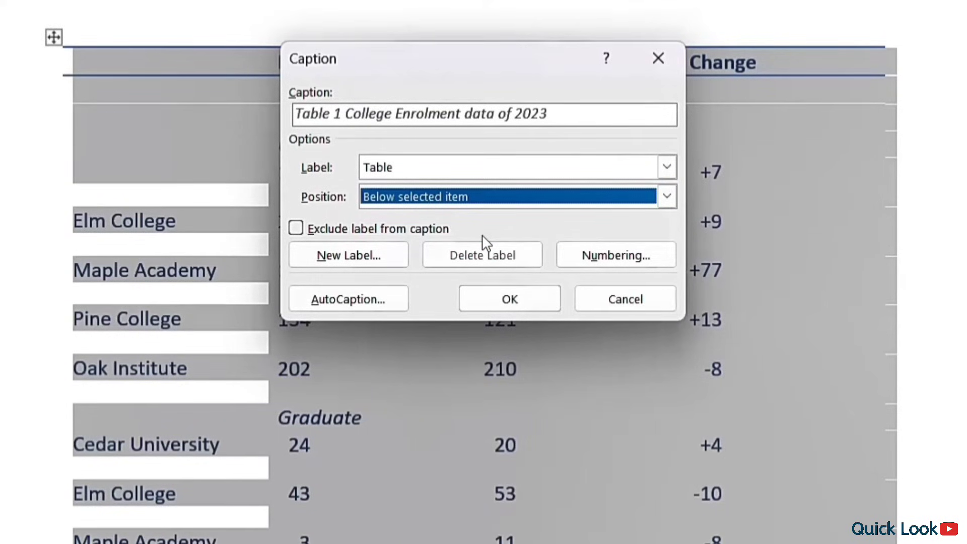
left_click(509, 298)
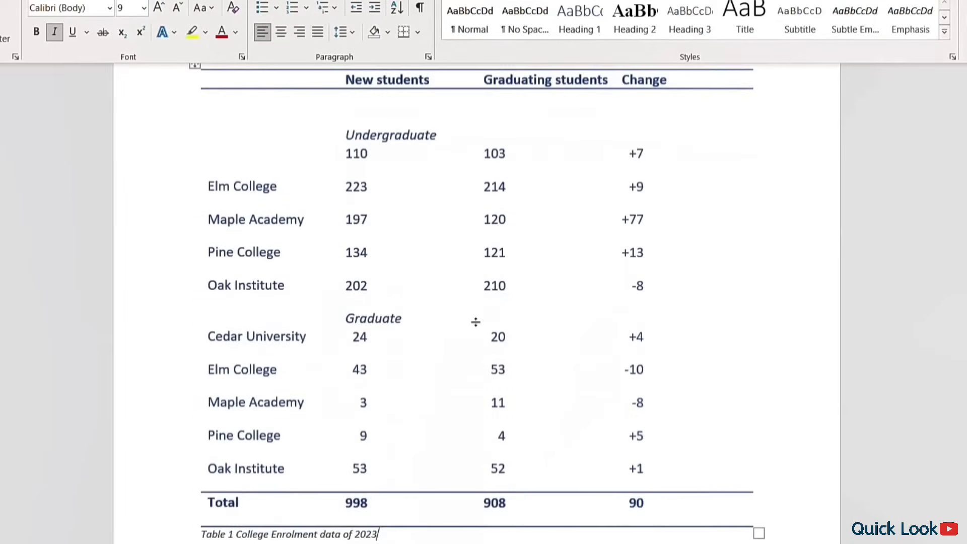
scroll("down", 3)
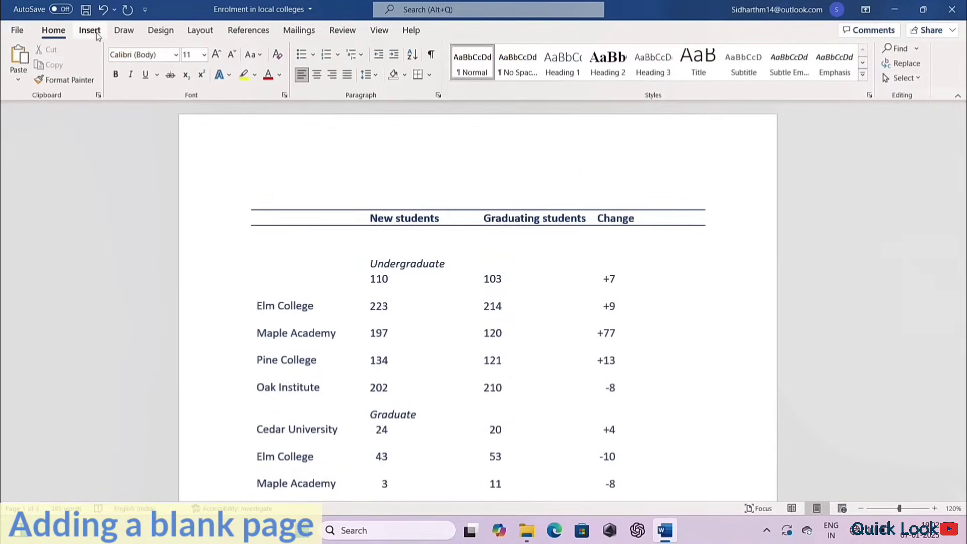
Insert a blank page before the enrolment table and place the insertion point at its top
left_click(88, 29)
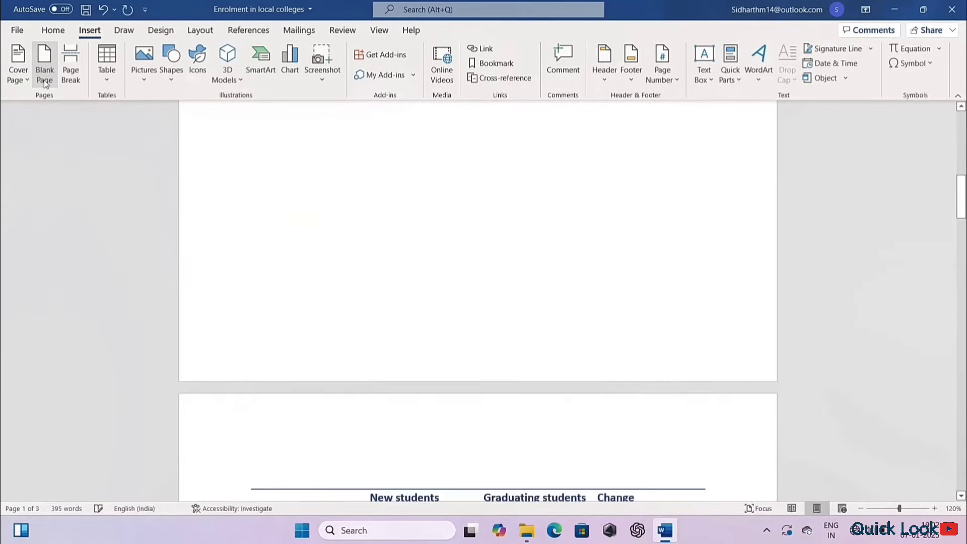
left_click(43, 62)
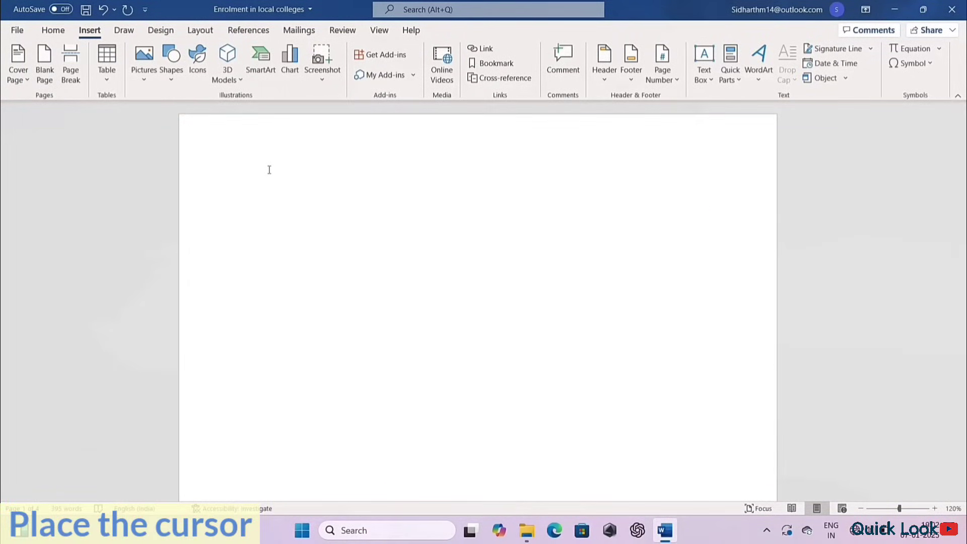
left_click(250, 194)
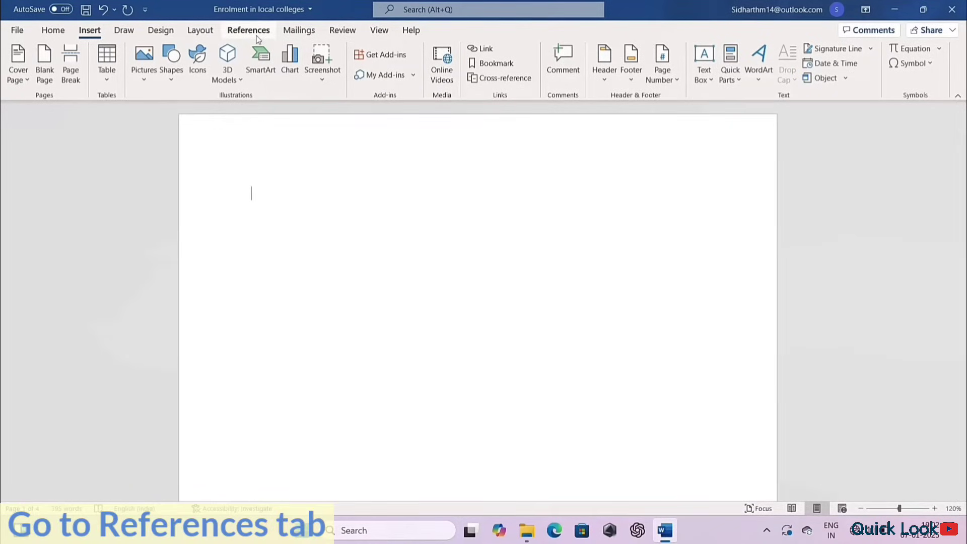
Bring up the Table of Figures settings from the References features
left_click(249, 29)
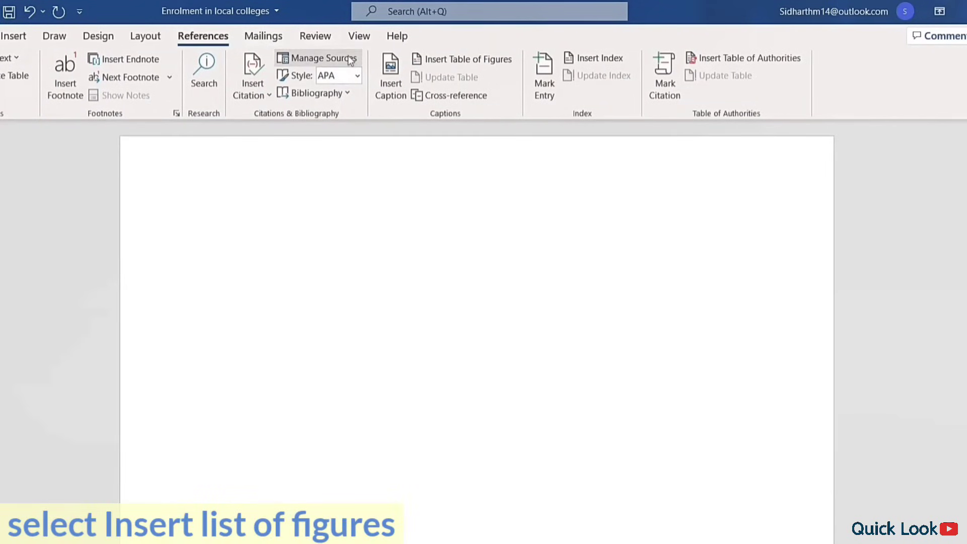
mouse_move(469, 58)
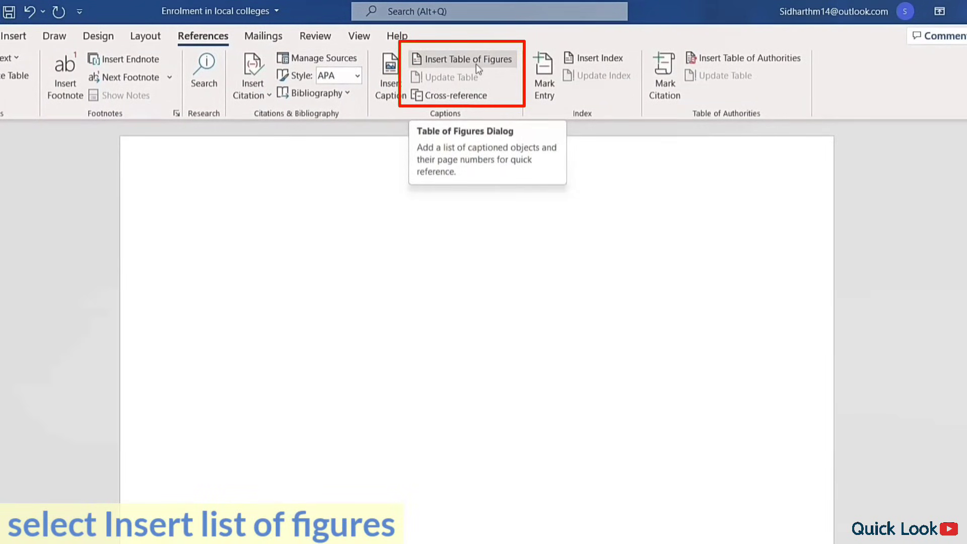
left_click(463, 58)
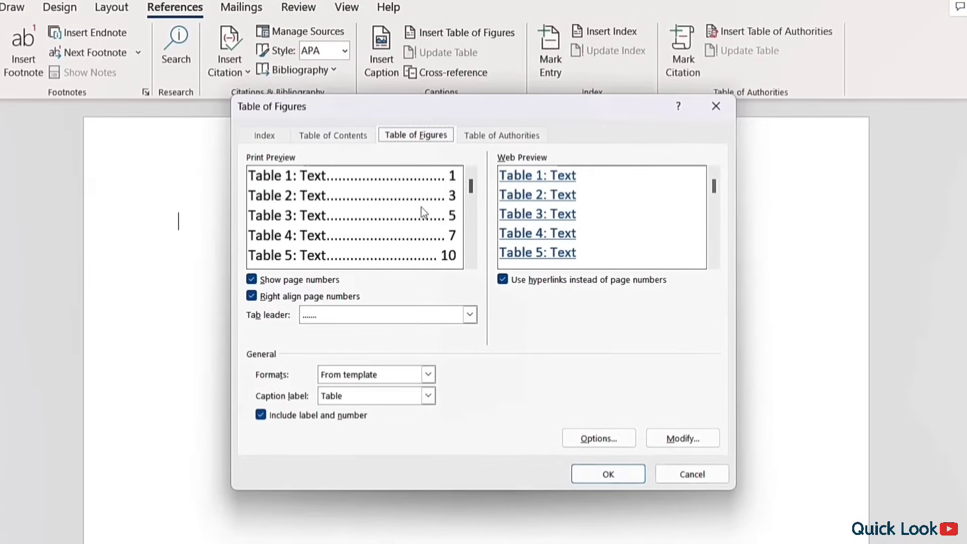
Insert a From-template table of figures for captions labelled Table, with page numbers shown
left_click(427, 373)
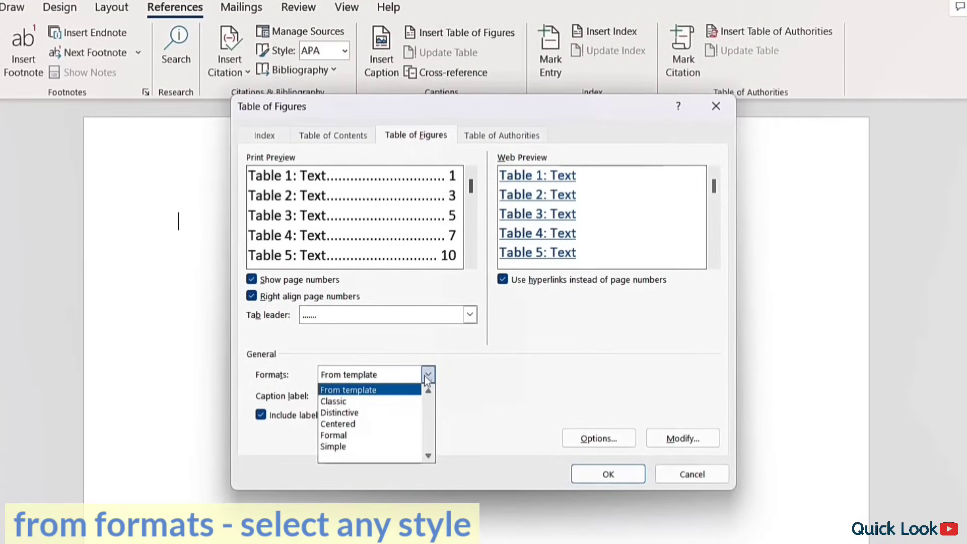
left_click(347, 389)
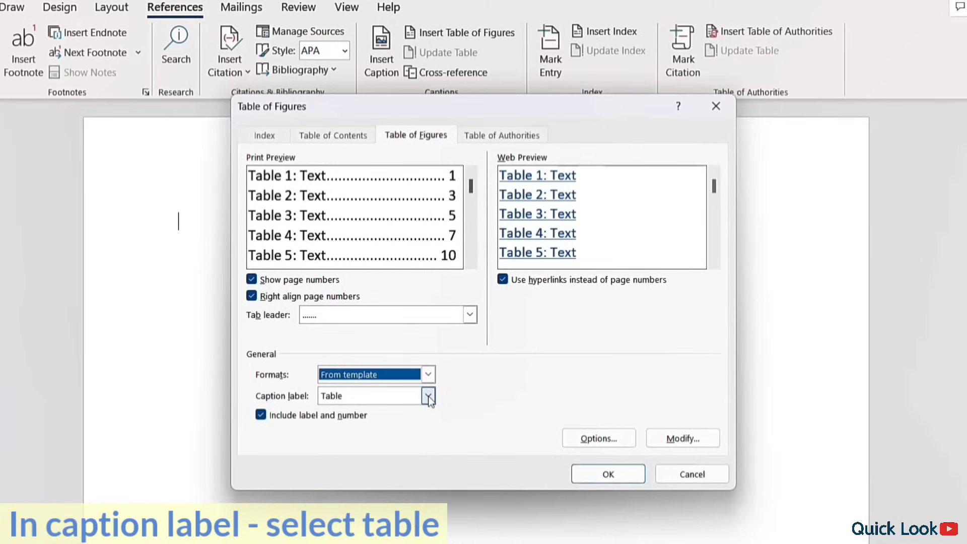
left_click(427, 395)
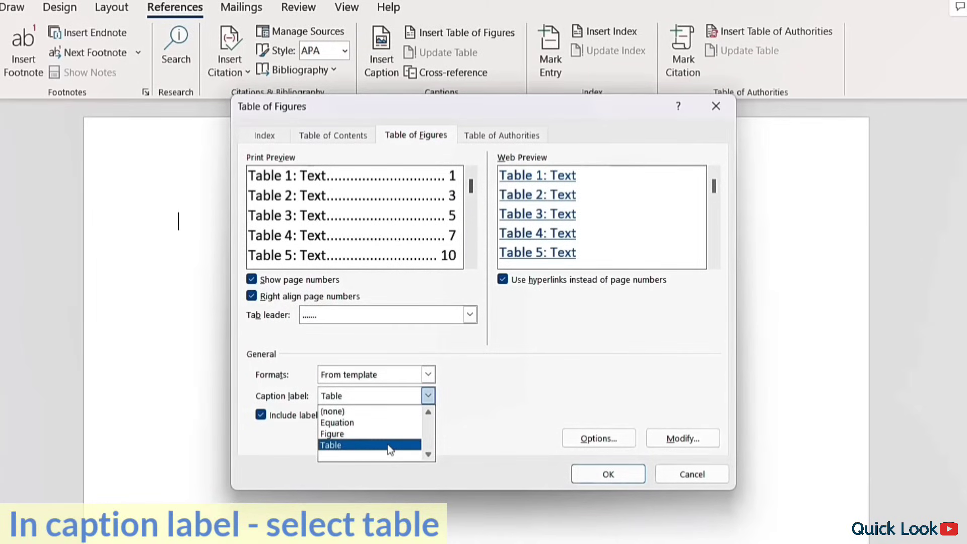
left_click(331, 445)
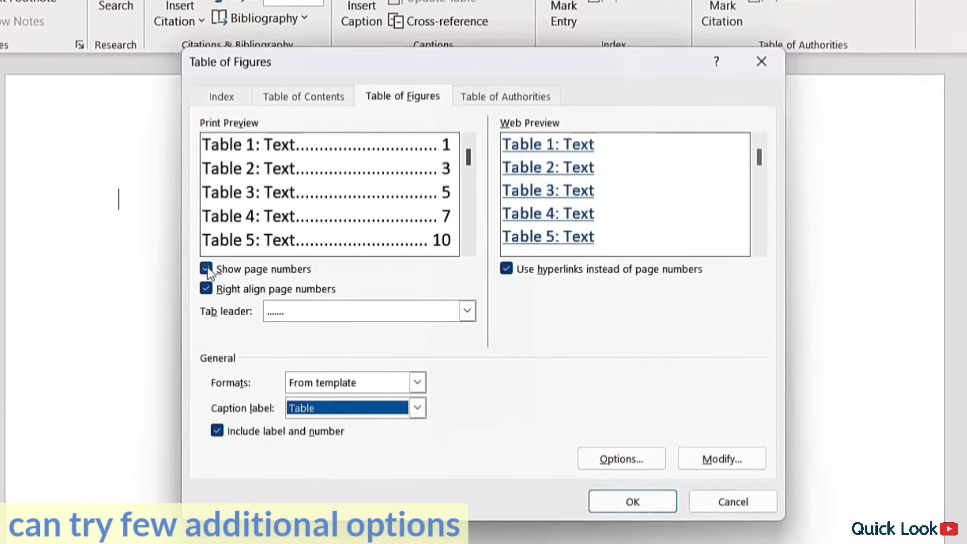
left_click(206, 269)
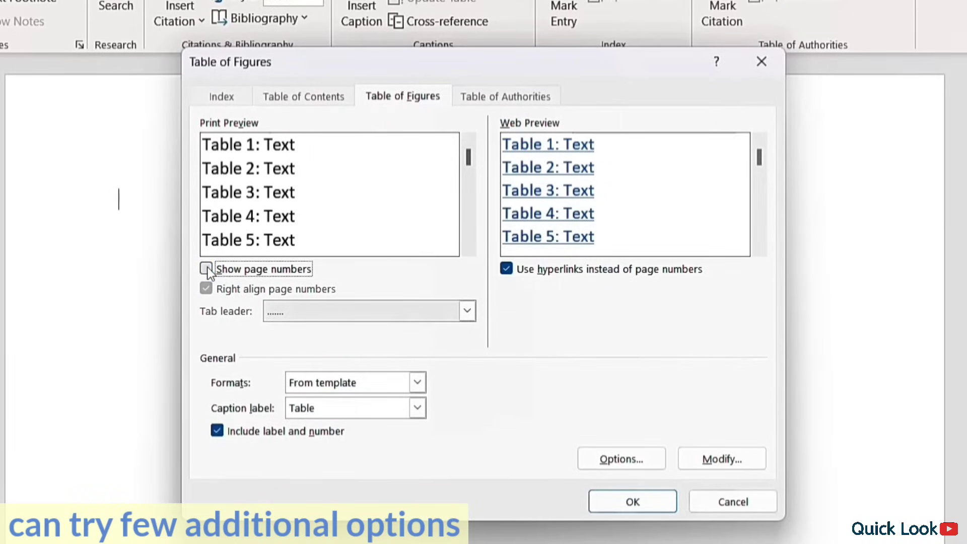
left_click(206, 269)
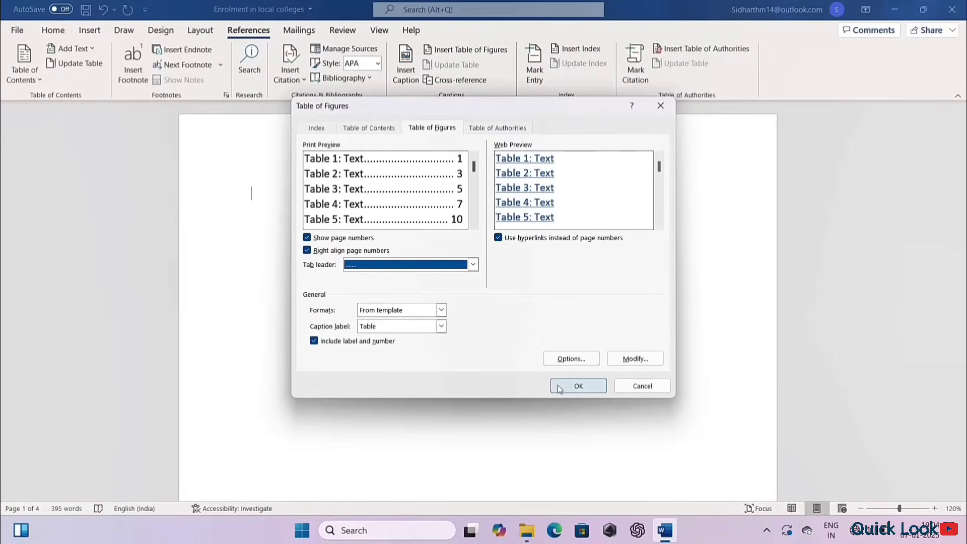
left_click(577, 386)
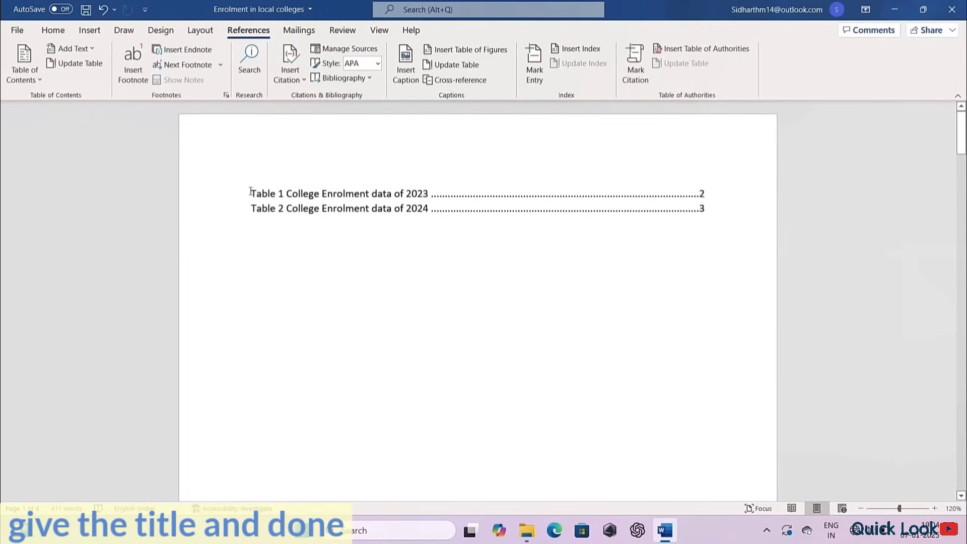
Type the 'LIST OF TABLES' heading above the list and move down to the list of captions
type("LIST OF TABLES")
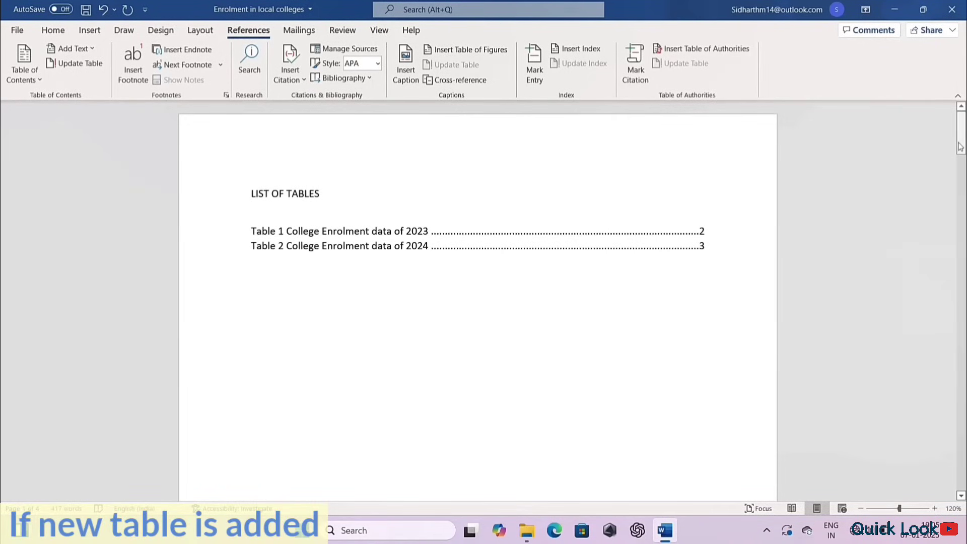
scroll("down", 3)
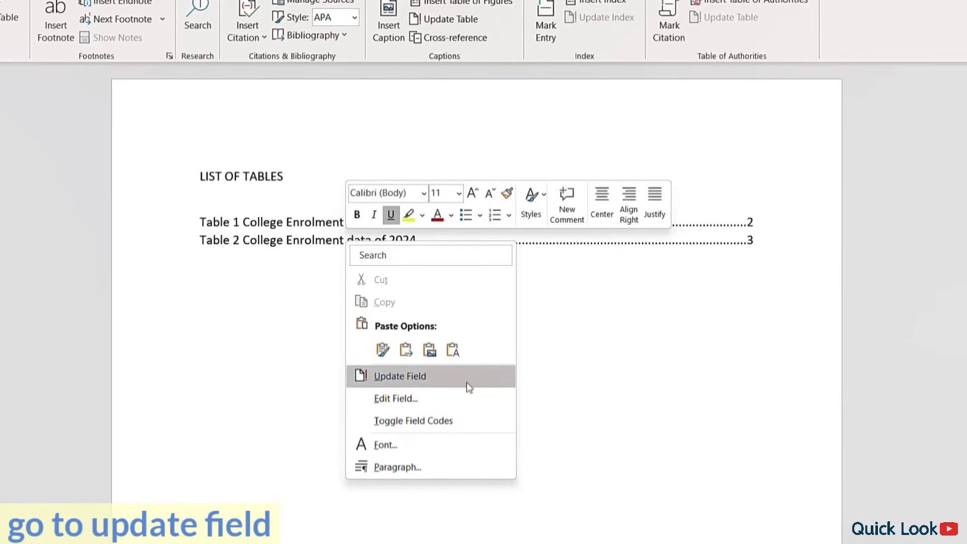
Choose Update Field on the list and select Update entire table
left_click(399, 376)
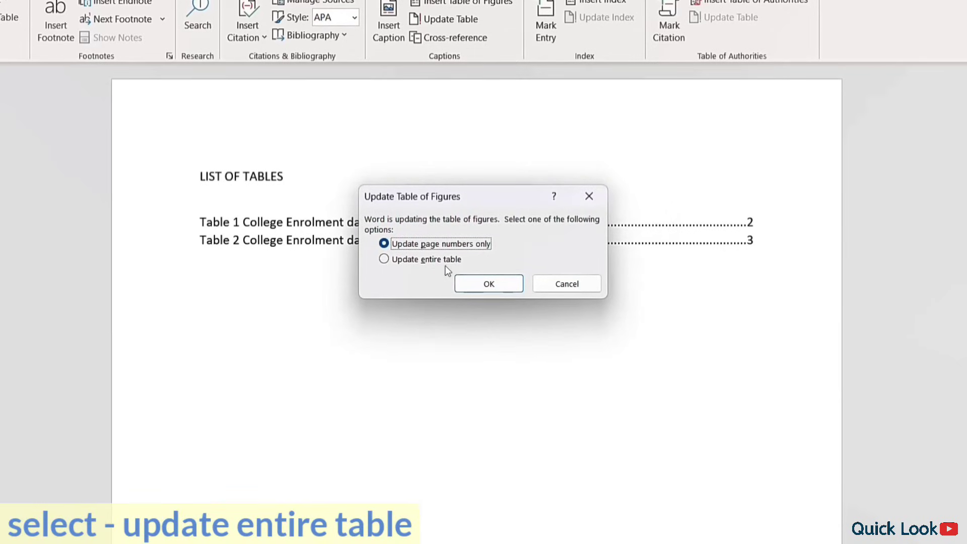
left_click(384, 258)
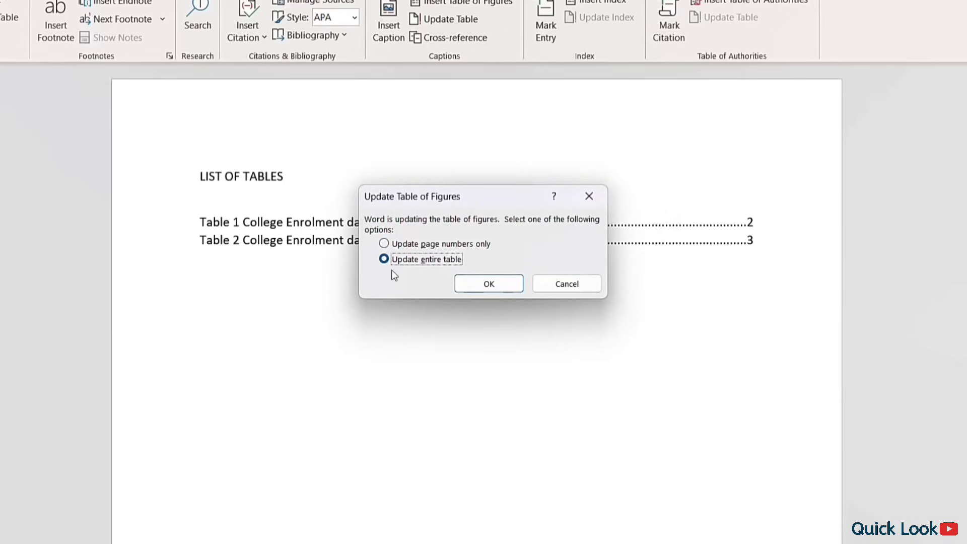